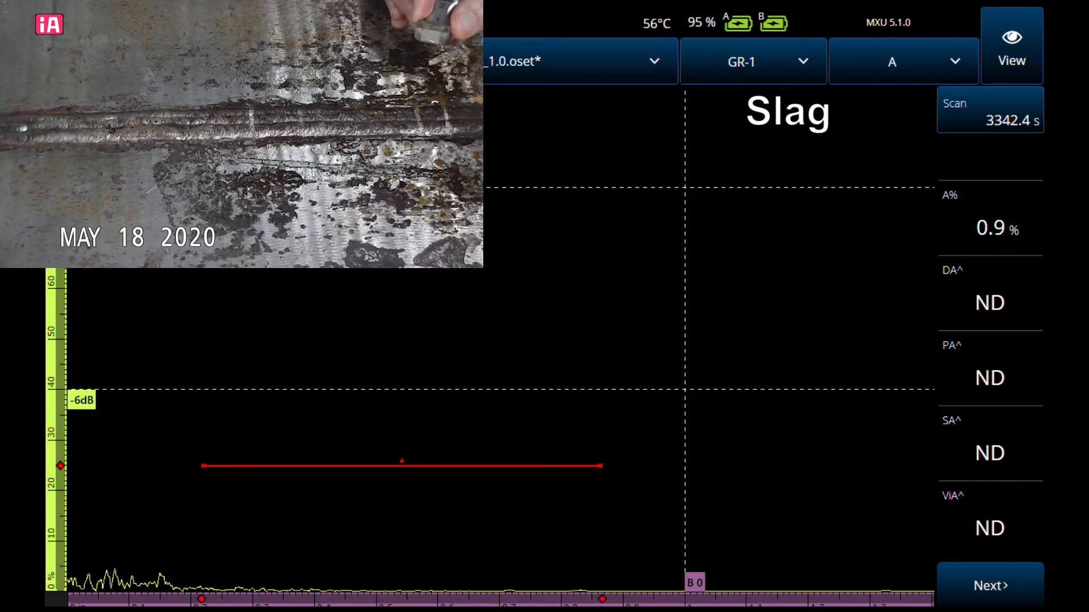
Switch the layout to A-S so the sector S-scan shows beside the slag A-scan
left_click(903, 60)
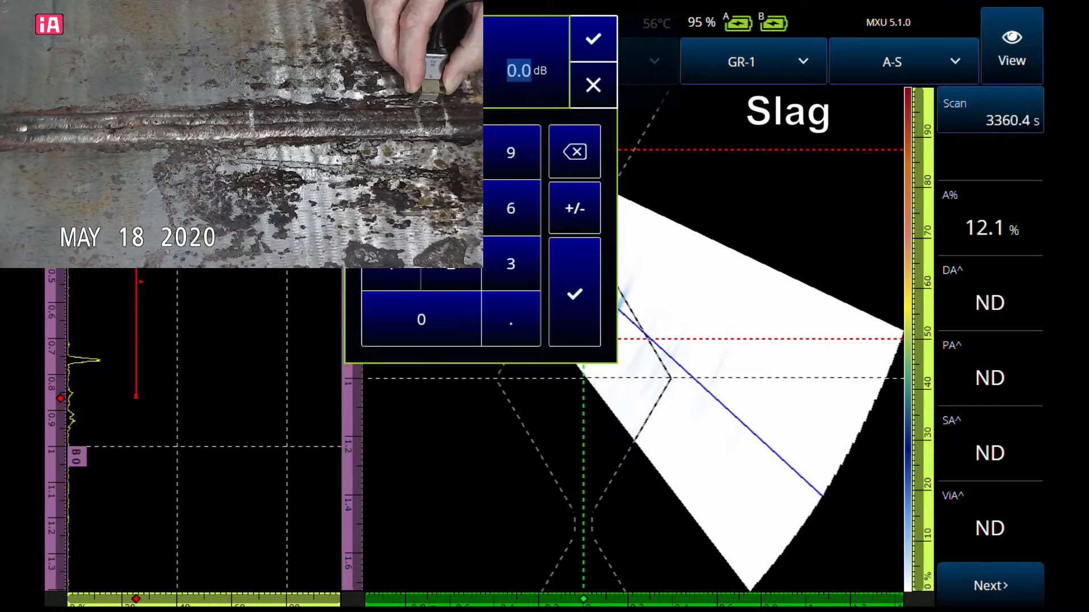
Dismiss the gain keypad to view the porosity indication in the A-S display
left_click(590, 39)
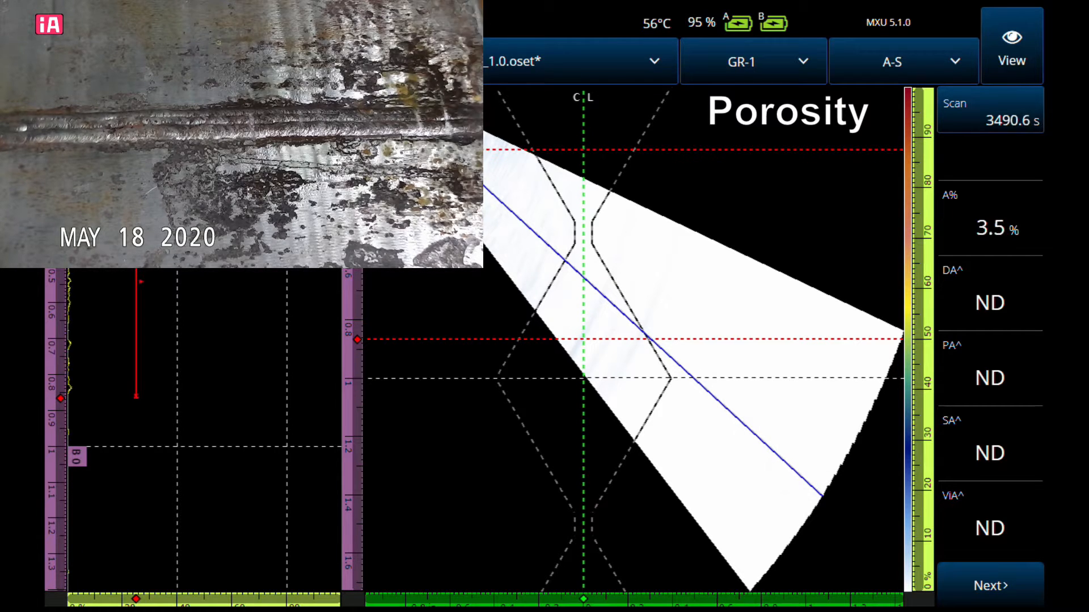
Switch the layout from A-S back to the A-scan alone for the porosity example
left_click(900, 62)
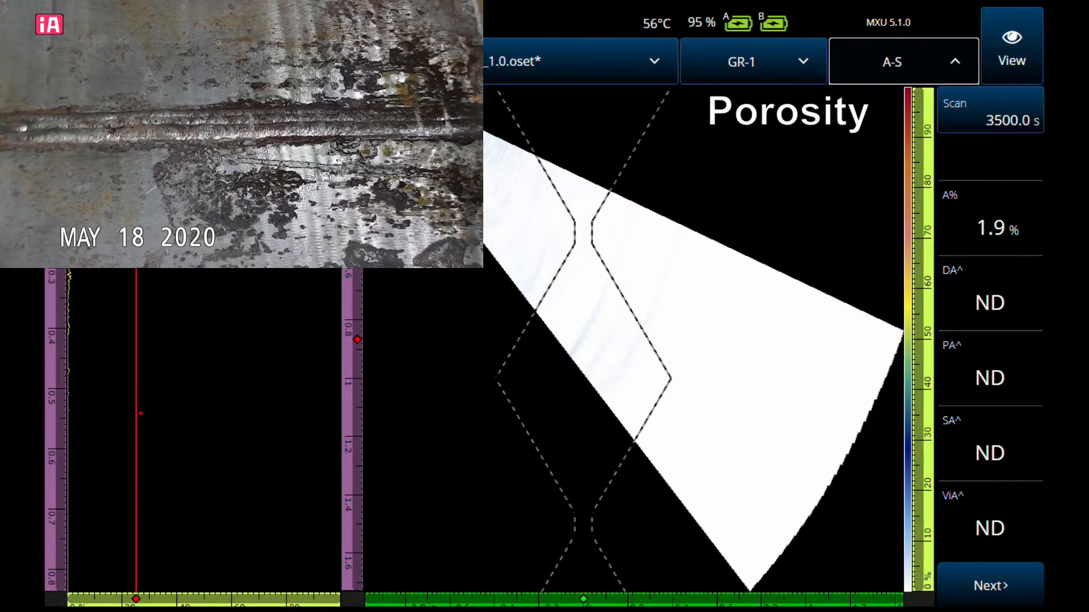
left_click(902, 60)
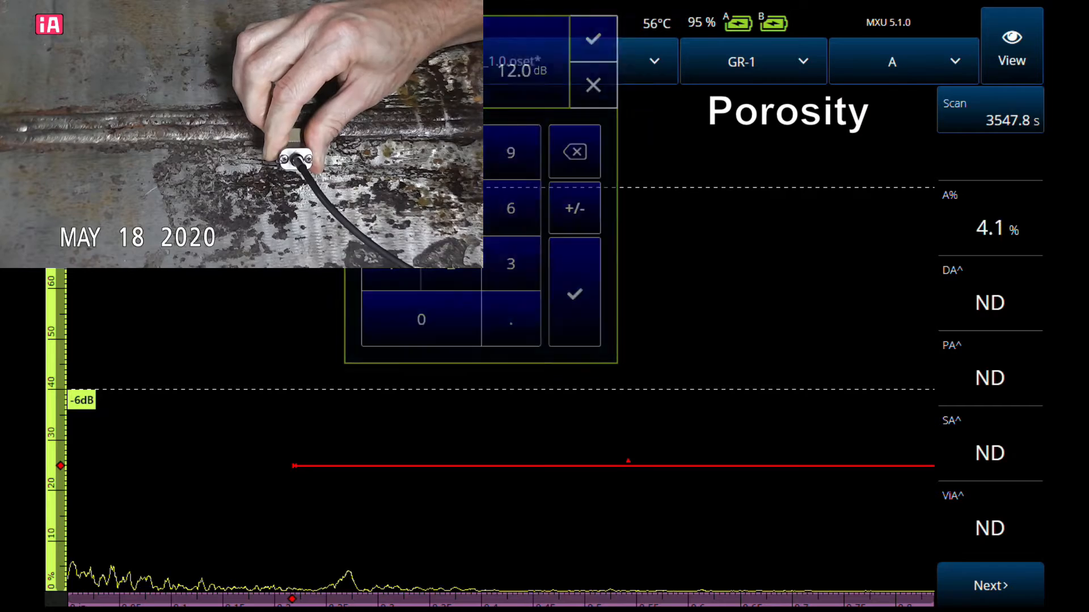
left_click(592, 39)
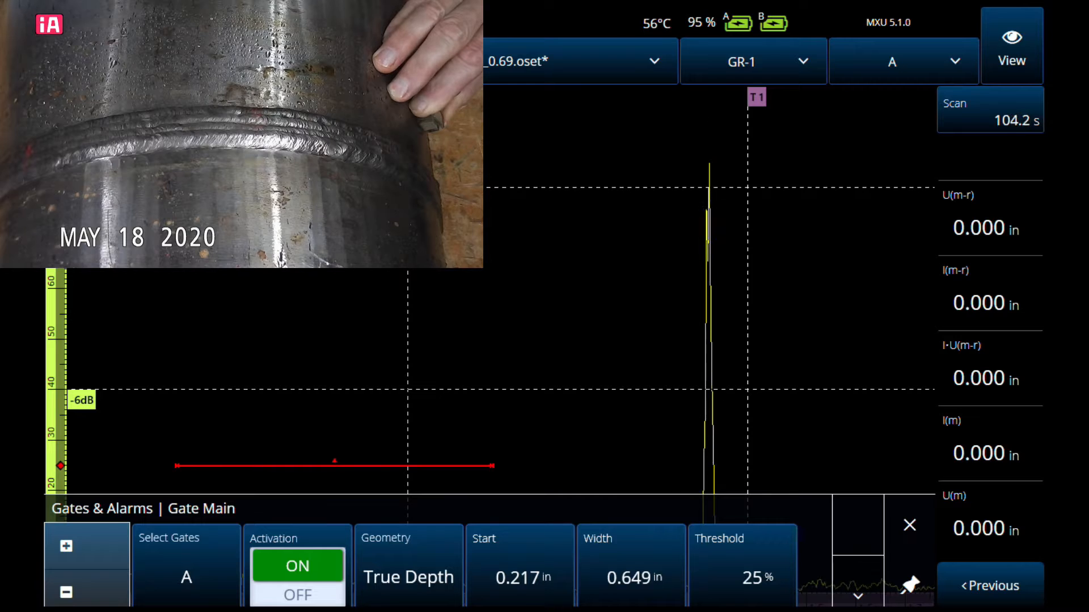
Raise gate A's start from 0.217 in to 0.767 in, toward the tall echo
left_click(520, 576)
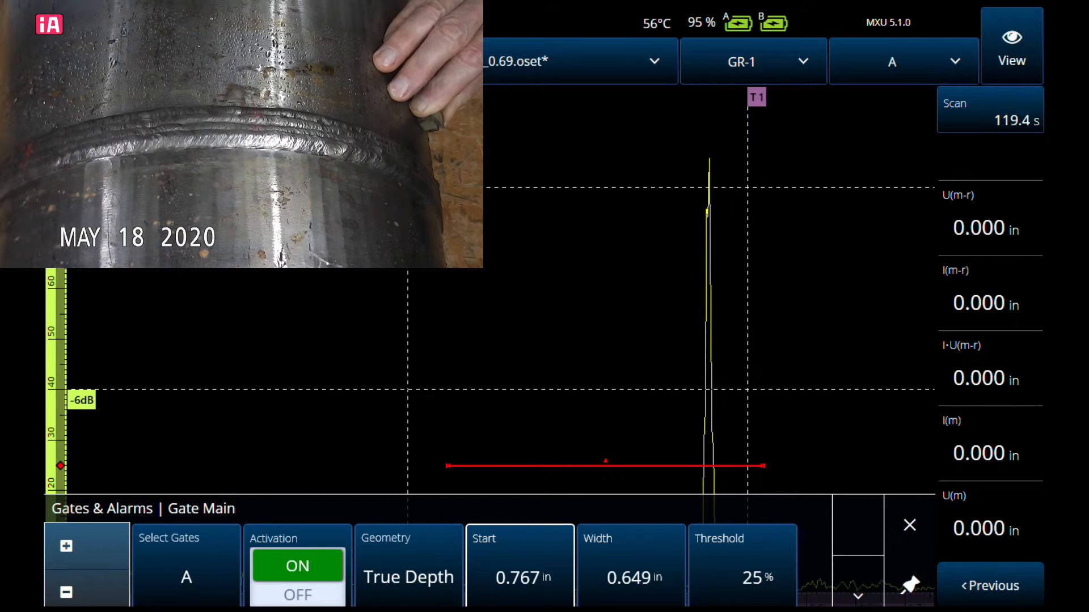
left_click(910, 525)
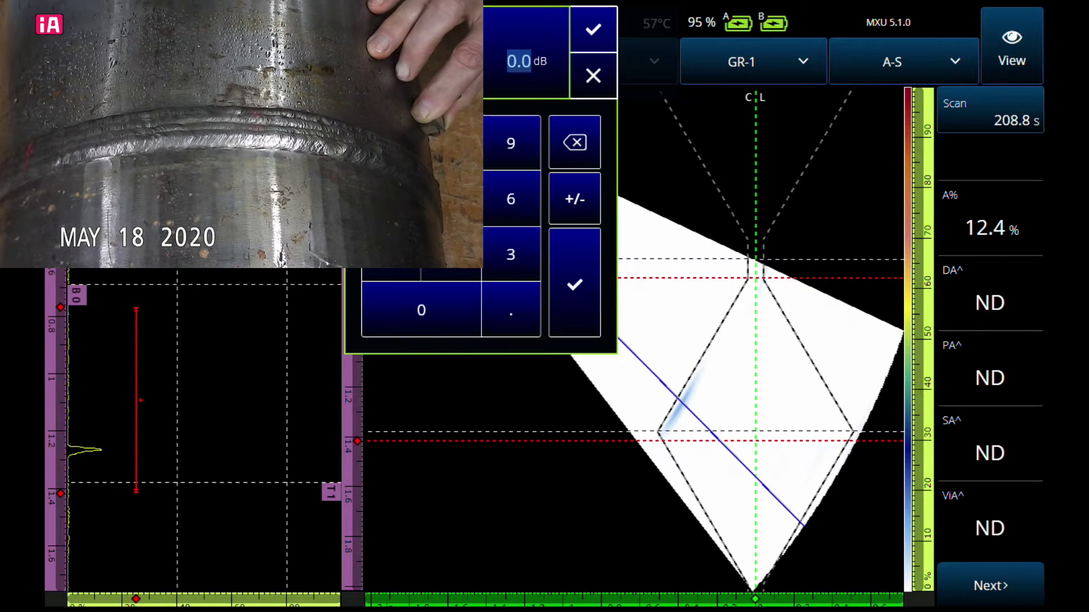
Close the 0.0 dB gain keypad on the pipe-weld A-S display
left_click(595, 27)
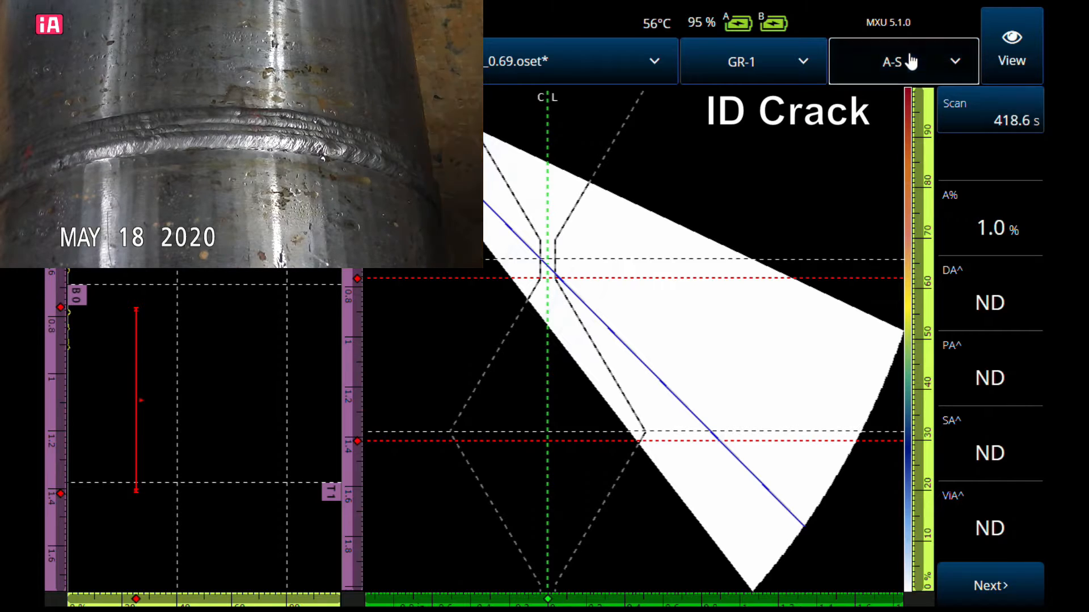
Switch the layout to A to show the ID crack echo in the A-scan alone
left_click(903, 61)
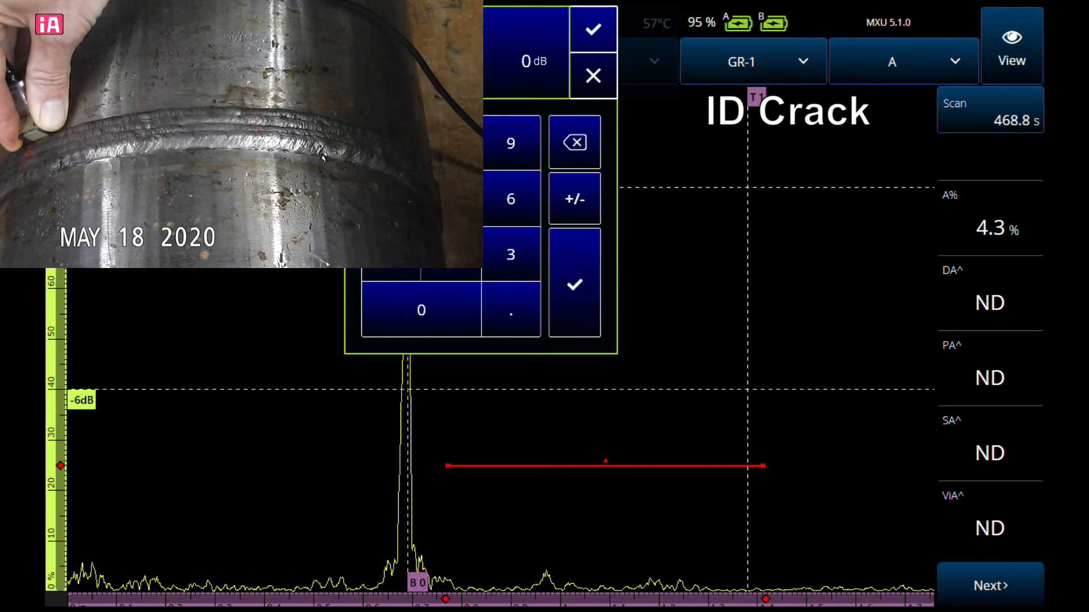
Return to the A-S layout showing the ID crack indication near the weld root
left_click(594, 27)
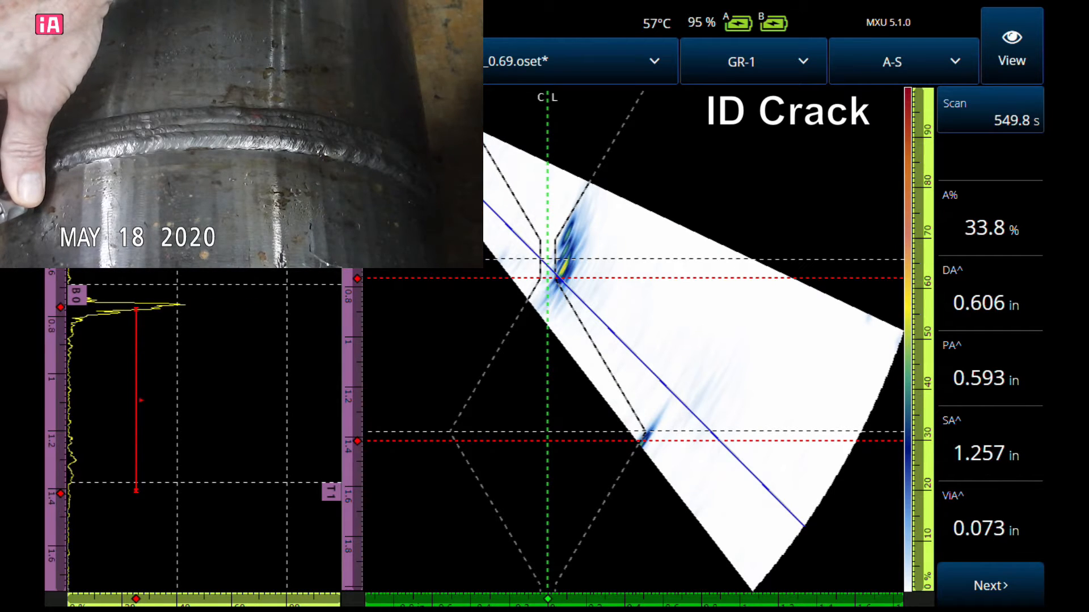
Switch back to layout A, the A-scan alone with no crack echo in the gate
left_click(574, 61)
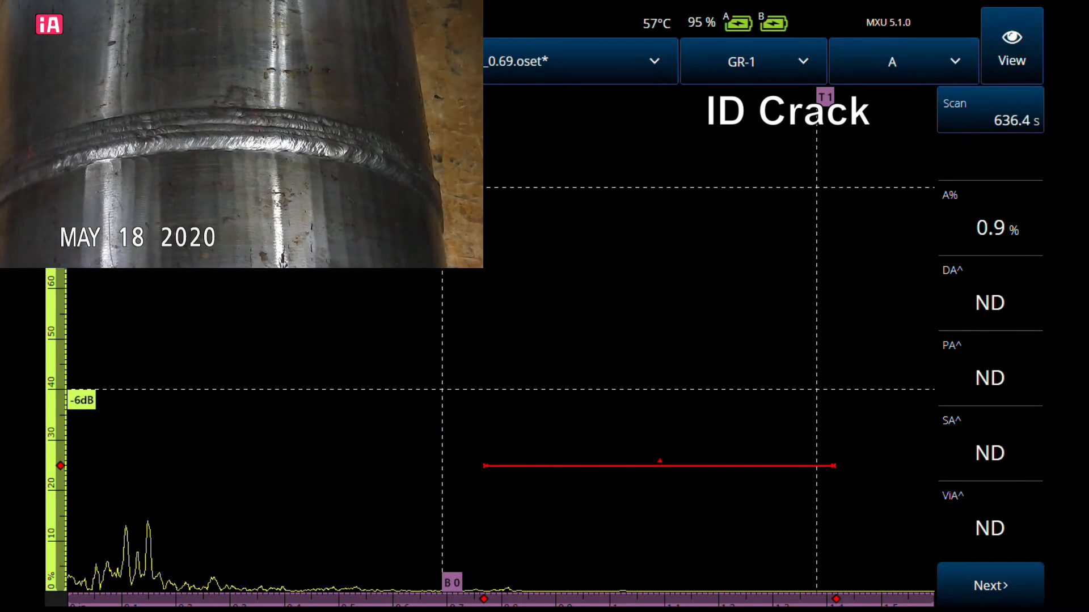
Choose the A-S layout from the layout list for the ID crack example
left_click(891, 62)
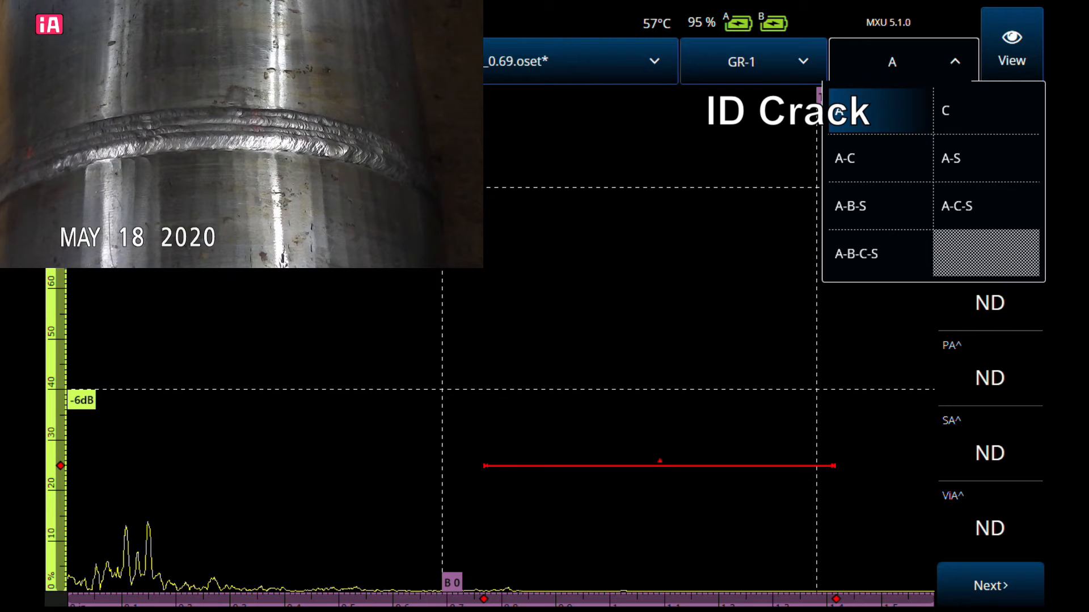
left_click(950, 157)
type("1.2")
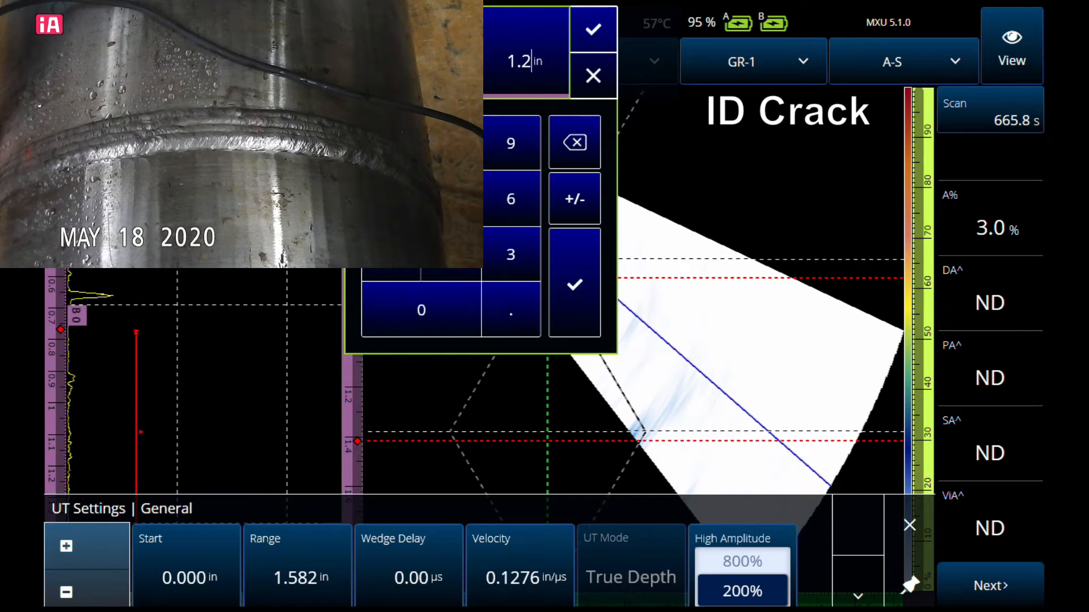
left_click(592, 27)
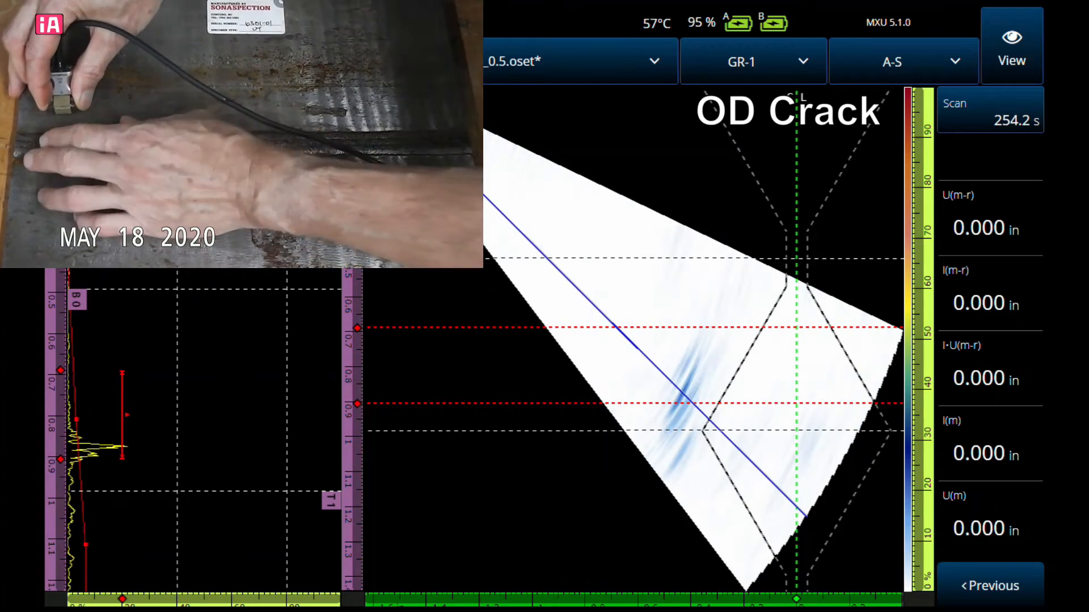
Set the display layout for viewing the OD crack on the 0.5 in plate
left_click(898, 61)
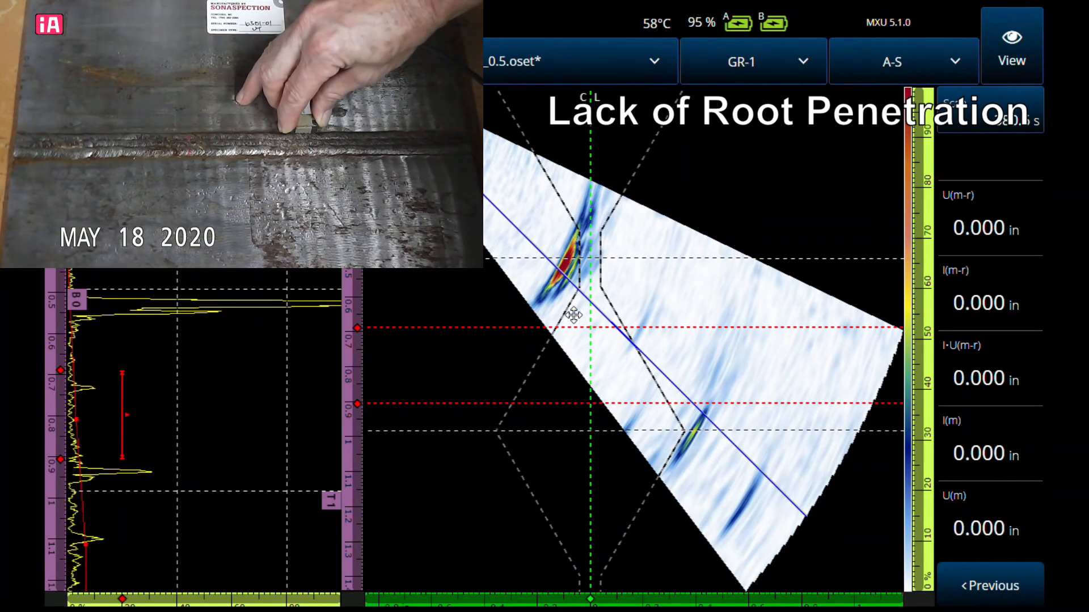
left_click(893, 60)
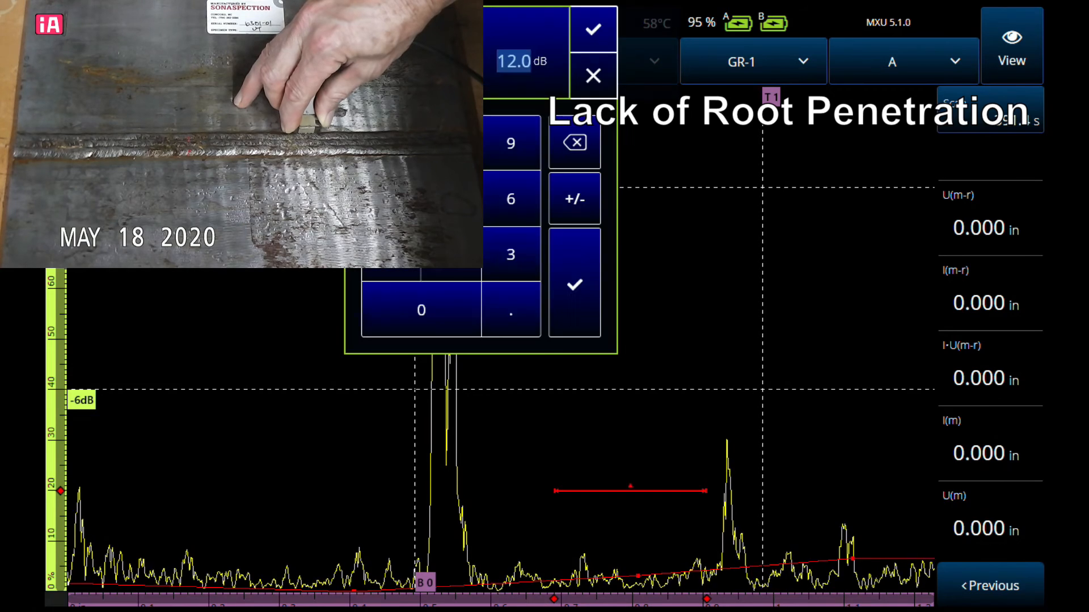
Confirm the 12.0 dB gain on the root signal and bring up the display layout list
left_click(590, 28)
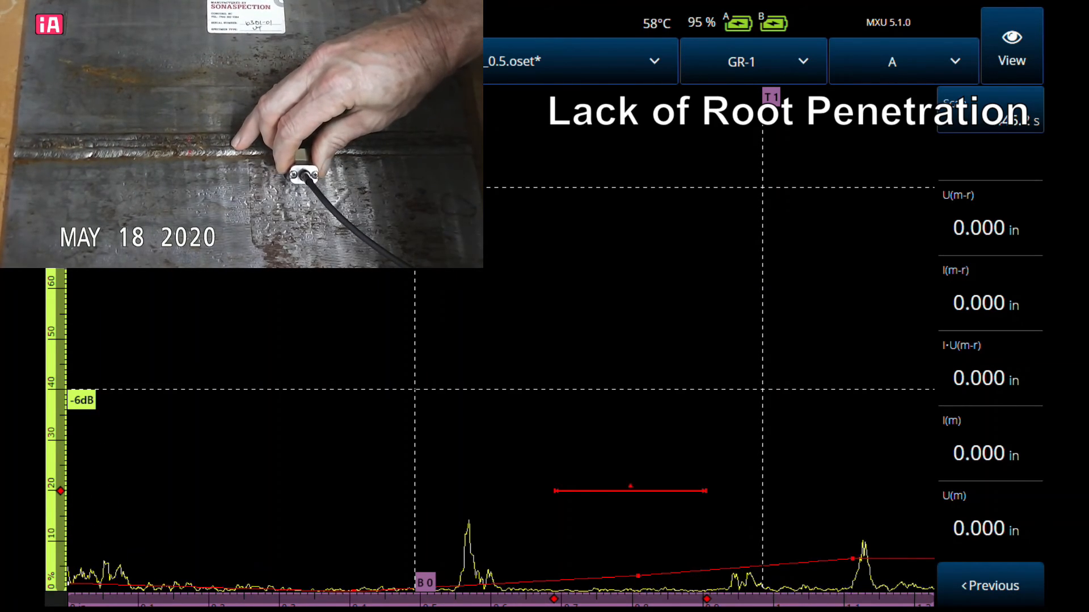
left_click(891, 62)
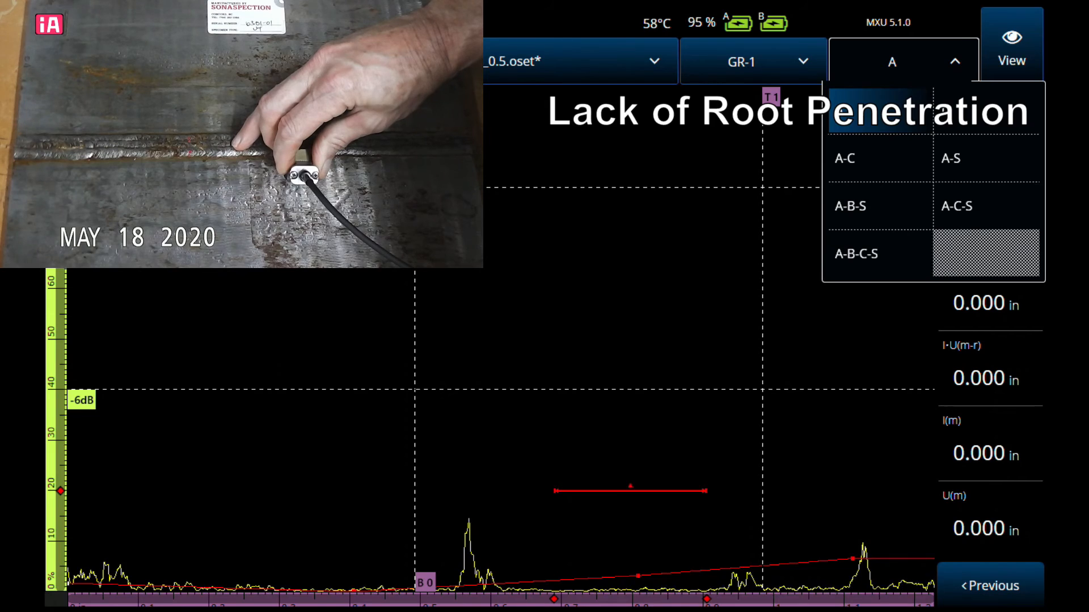
Select the A-S layout and confirm the 59.0° angle, showing the root indication near the weld centreline
left_click(951, 158)
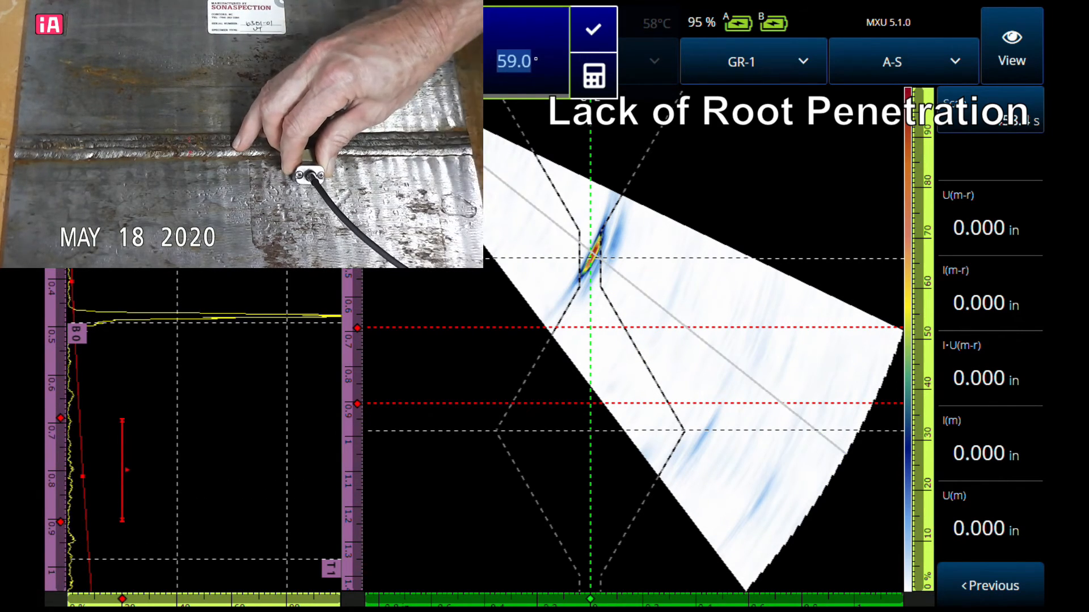
left_click(901, 61)
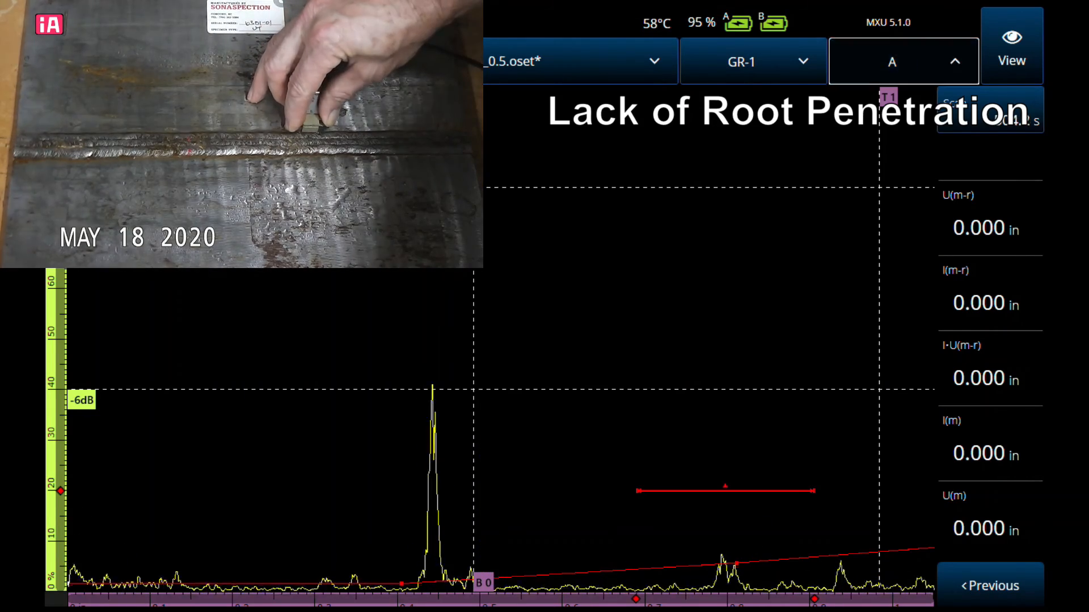
Switch back to the A-S layout after scanning the weld root from the opposite side
left_click(903, 60)
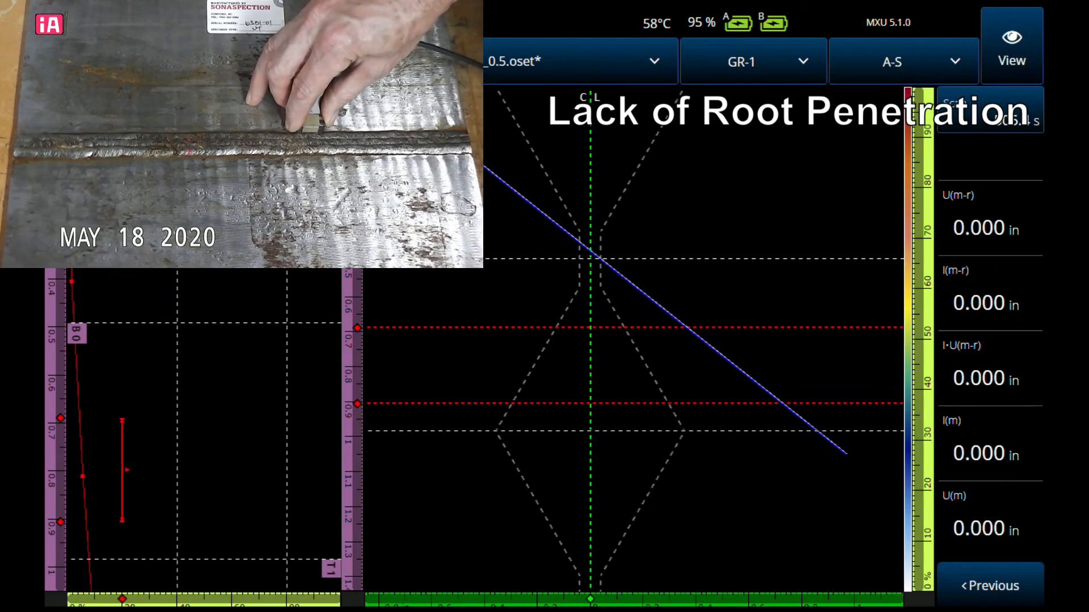